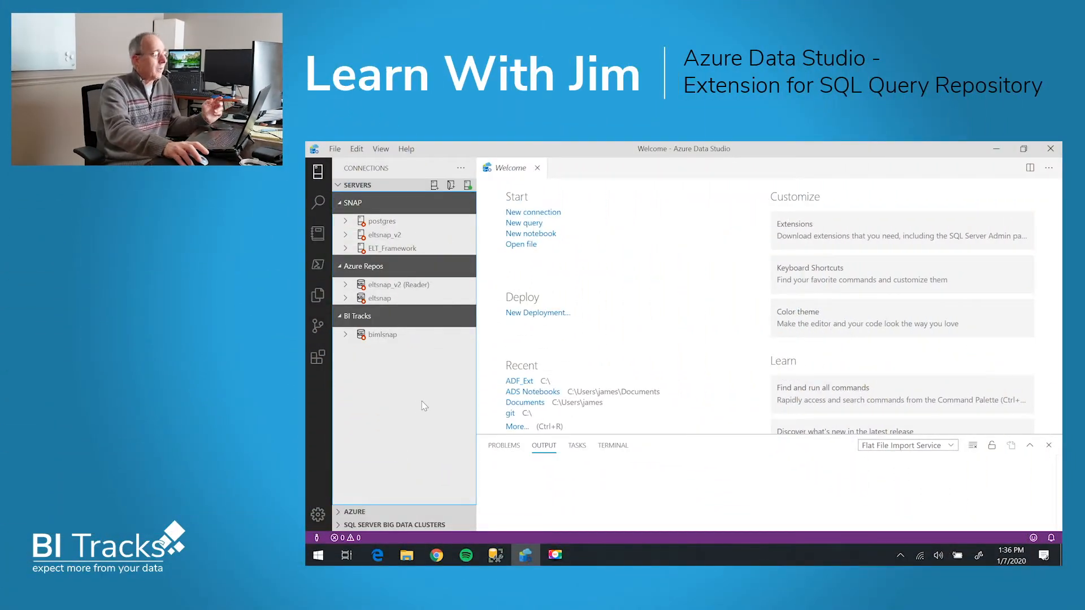
mouse_move(398, 353)
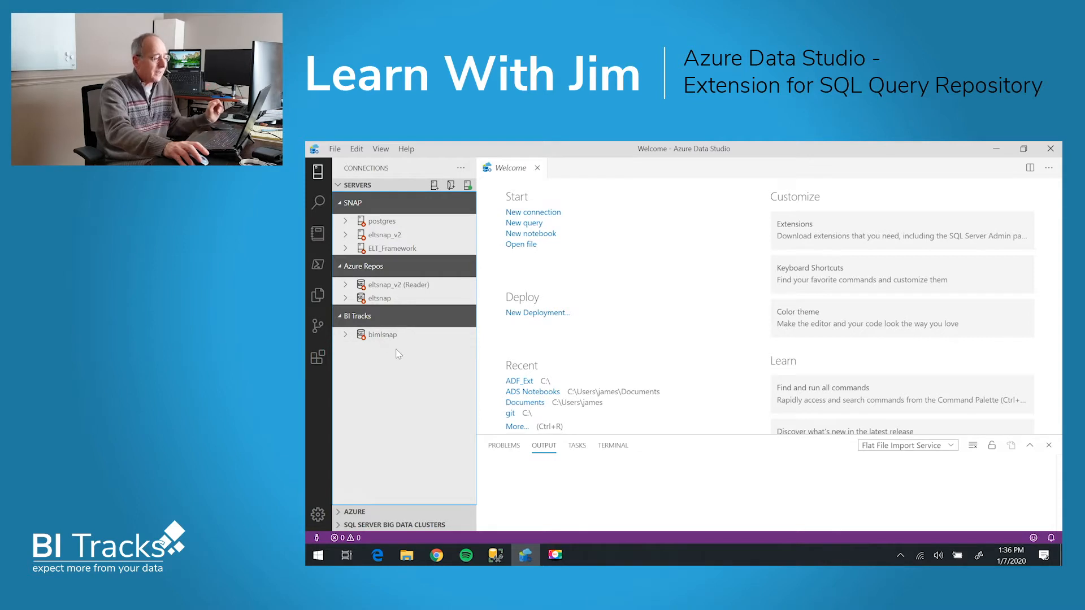
mouse_move(411, 422)
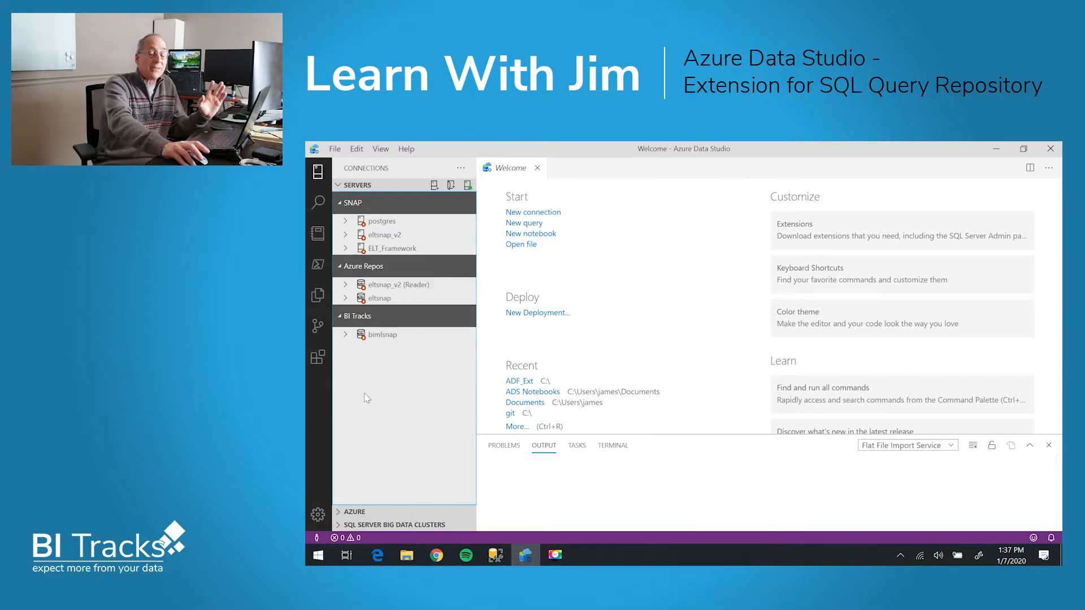
Install eltSnap from elt-snap-0.0.8.vsix, accept the security warning, and reload Azure Data Studio.
left_click(317, 357)
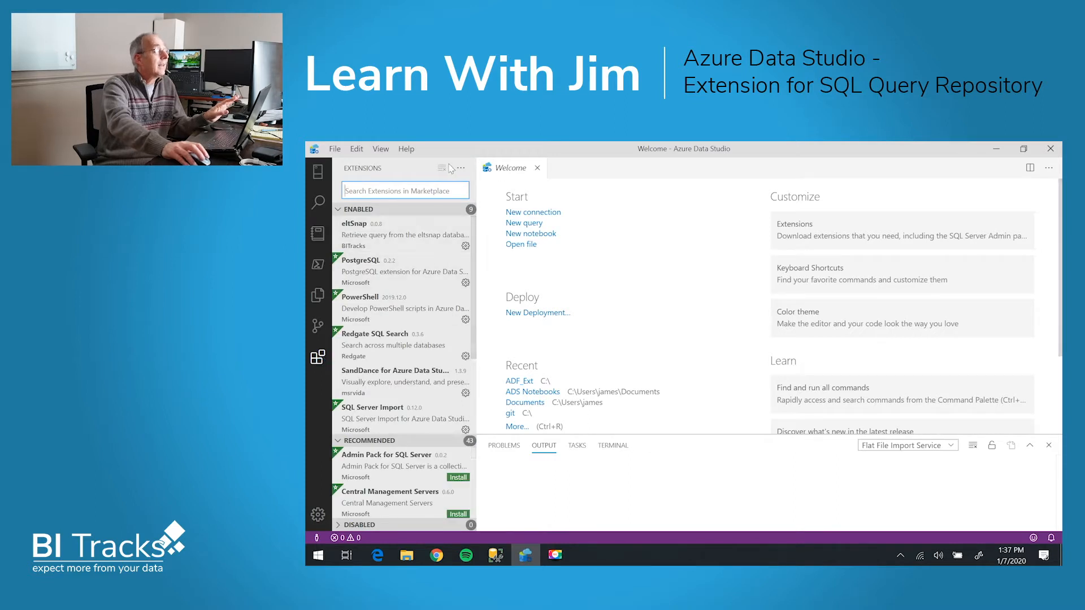
left_click(458, 168)
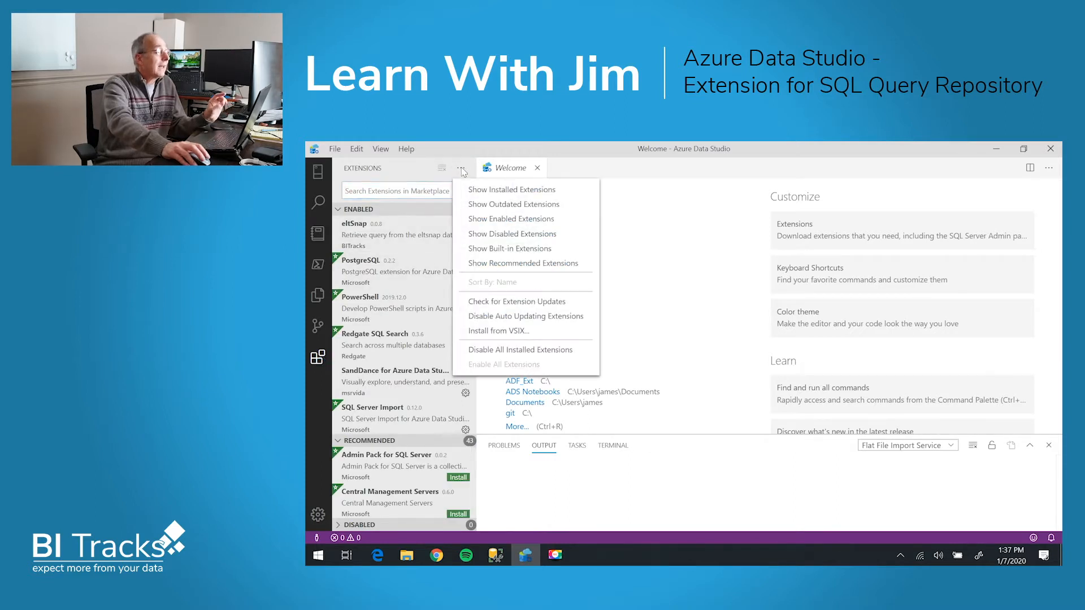
mouse_move(488, 330)
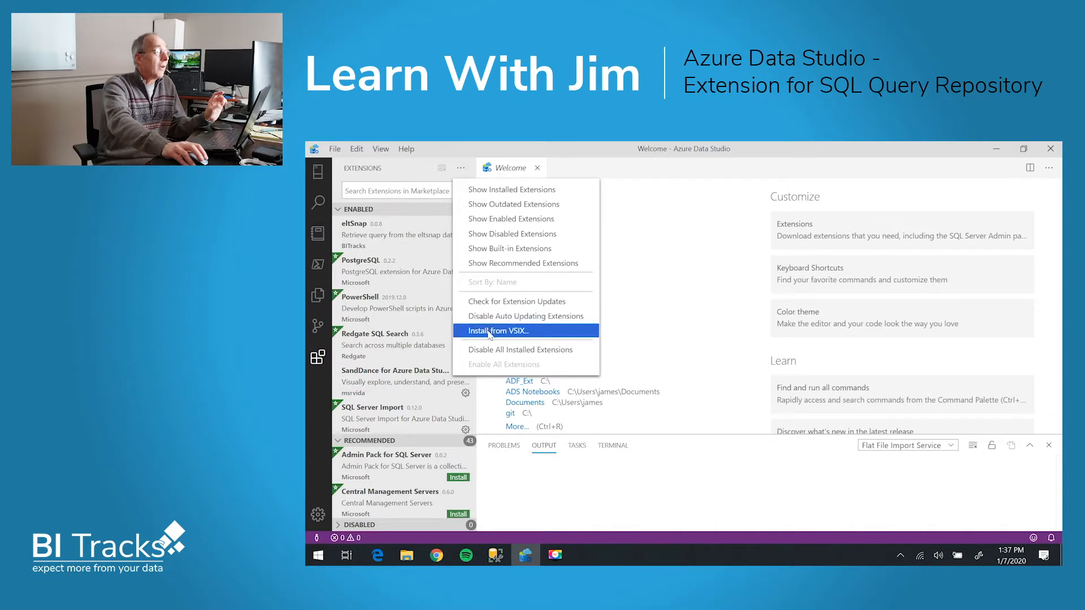
left_click(498, 330)
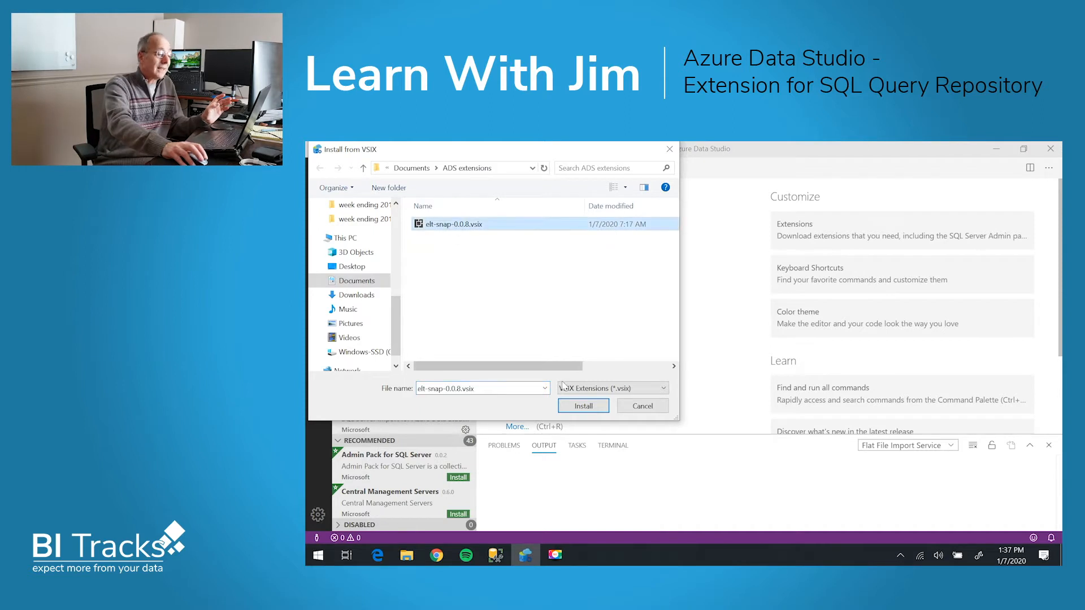
left_click(583, 405)
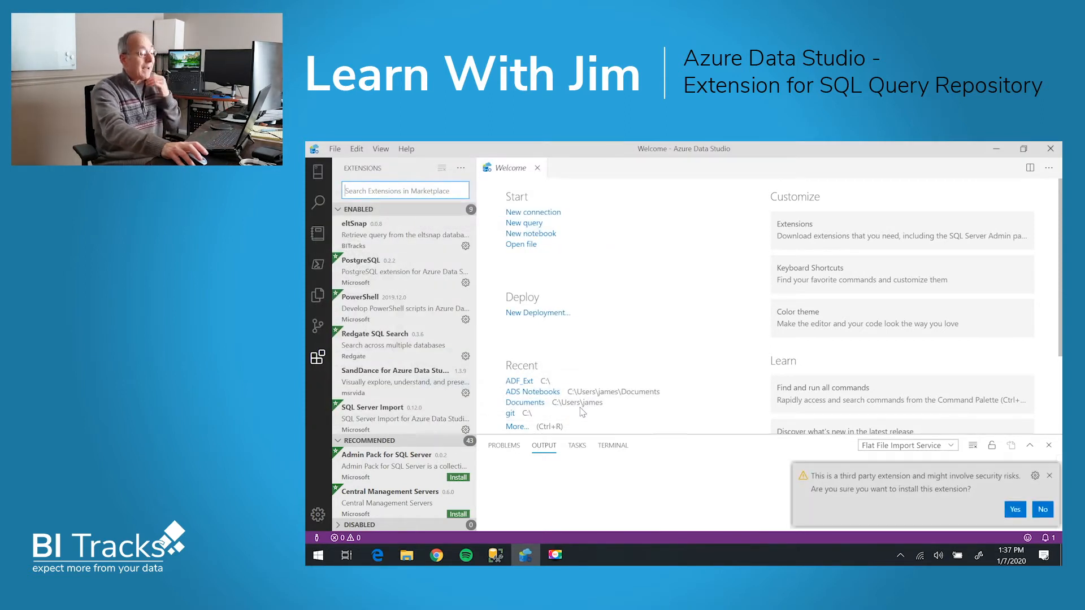
left_click(1014, 509)
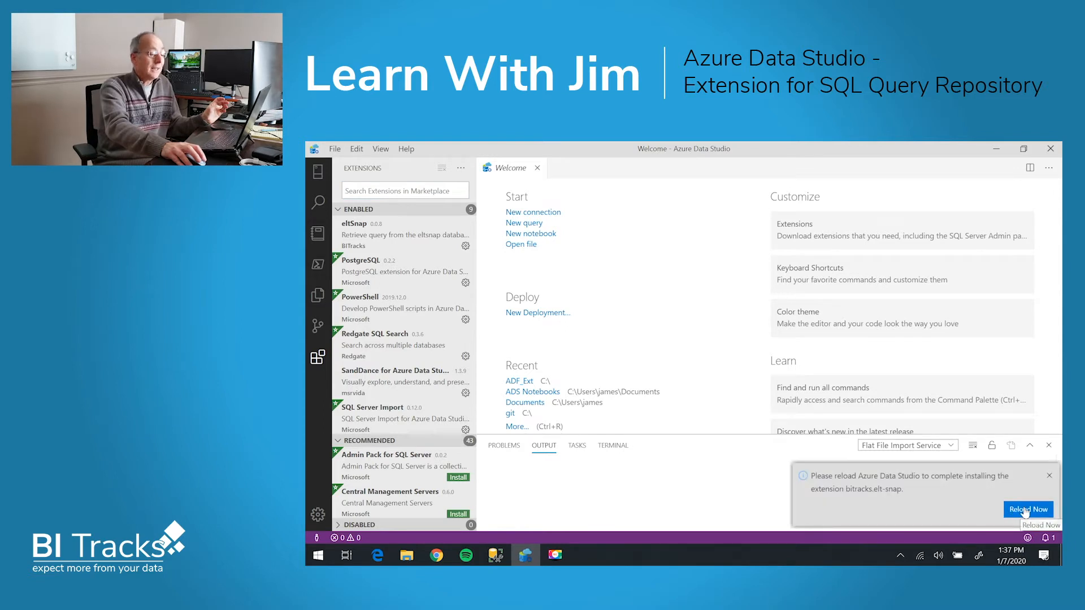
left_click(1027, 509)
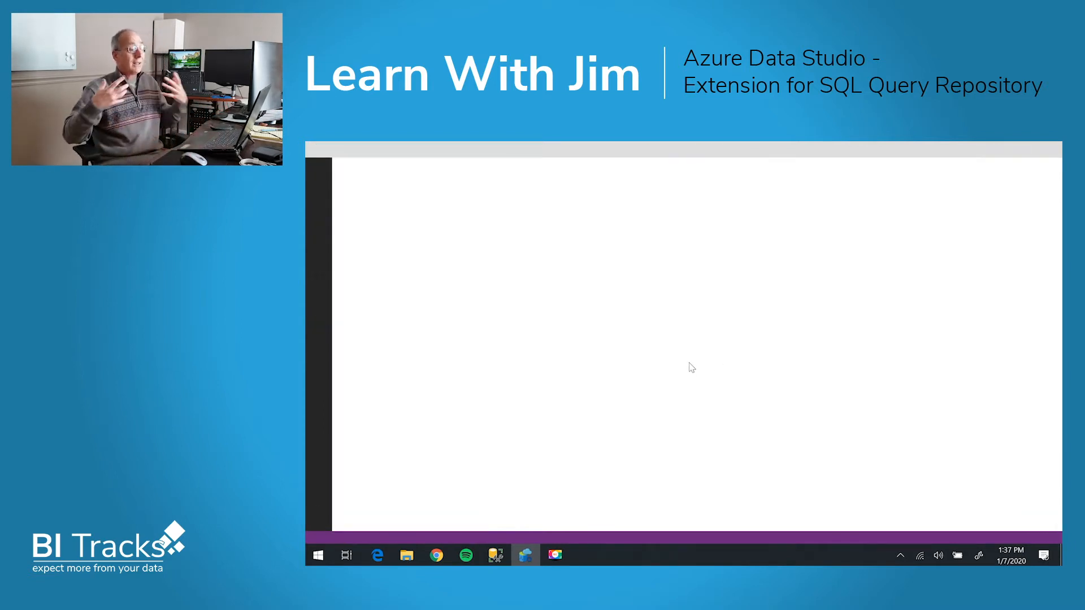
left_click(525, 555)
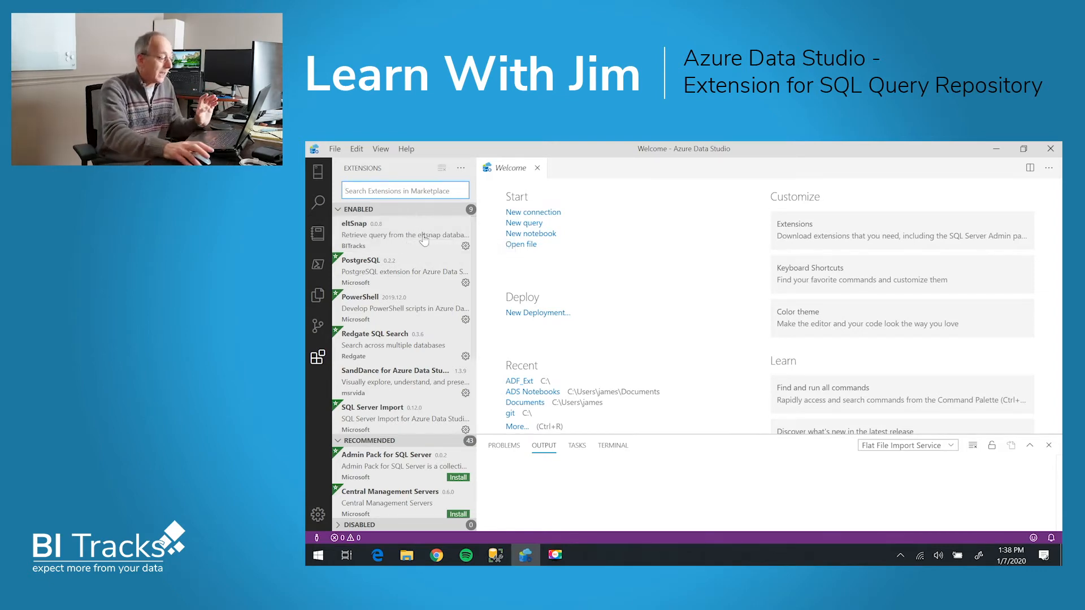
mouse_move(495, 557)
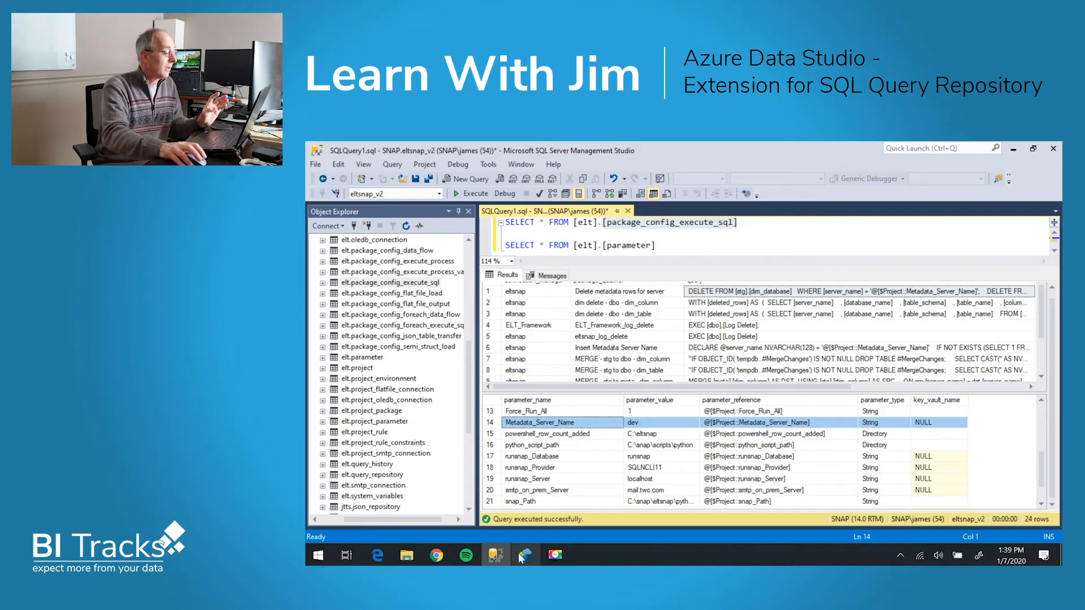
Switch from SQL Server Management Studio back to Azure Data Studio.
left_click(524, 555)
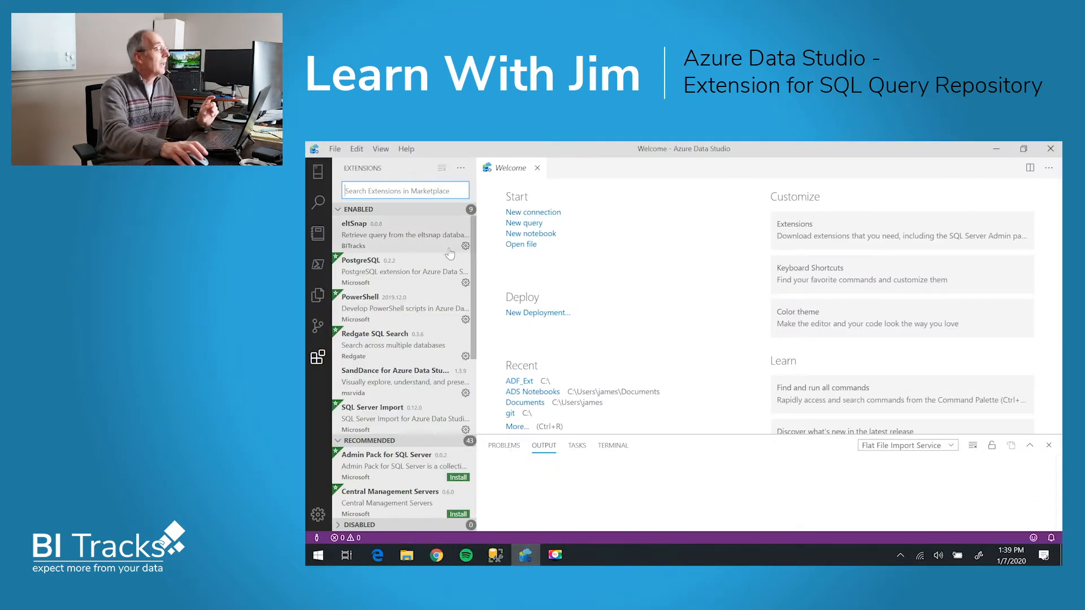
mouse_move(318, 172)
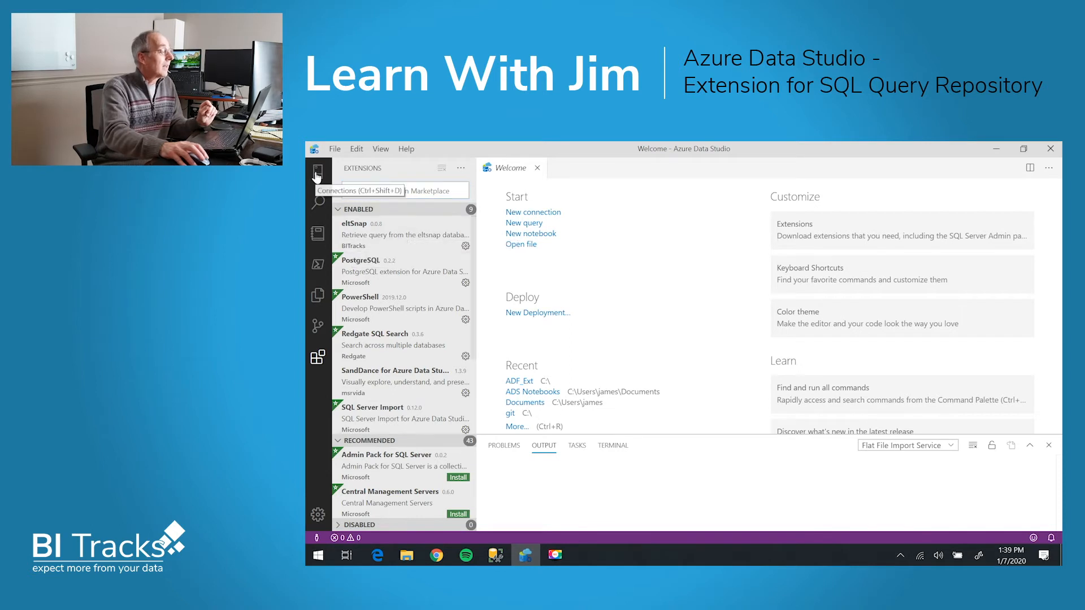
Open a new query editor on the eltsnap_v2 connection.
left_click(318, 171)
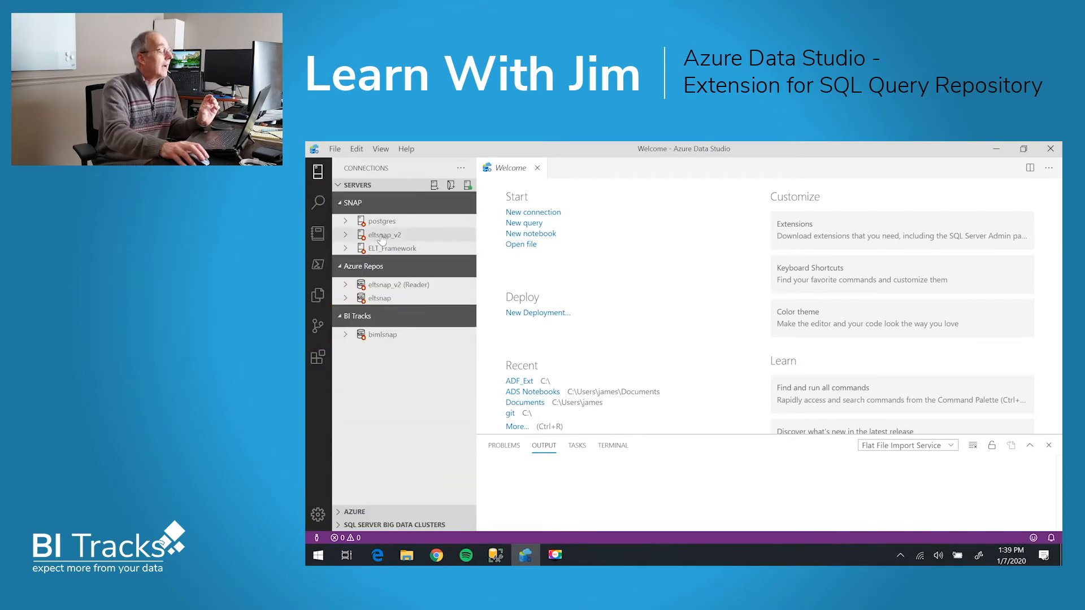
right_click(383, 234)
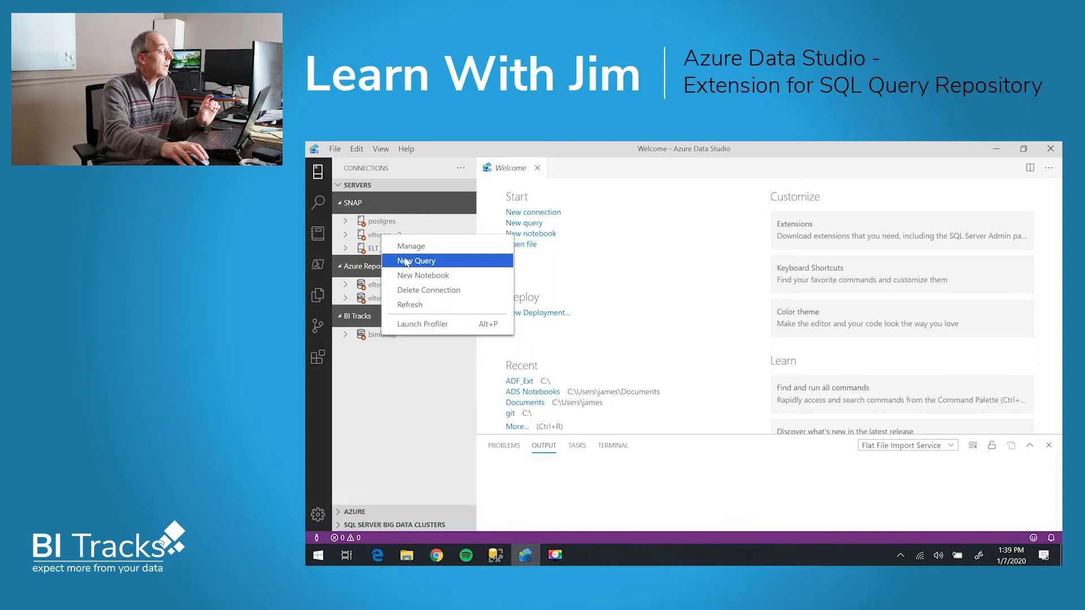
left_click(416, 261)
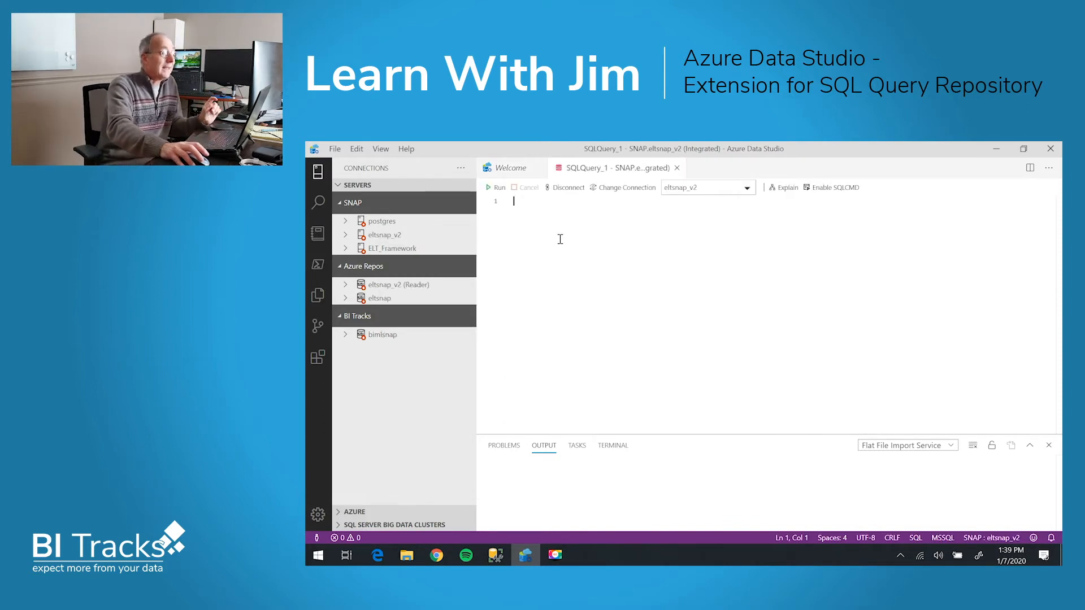
mouse_move(403, 195)
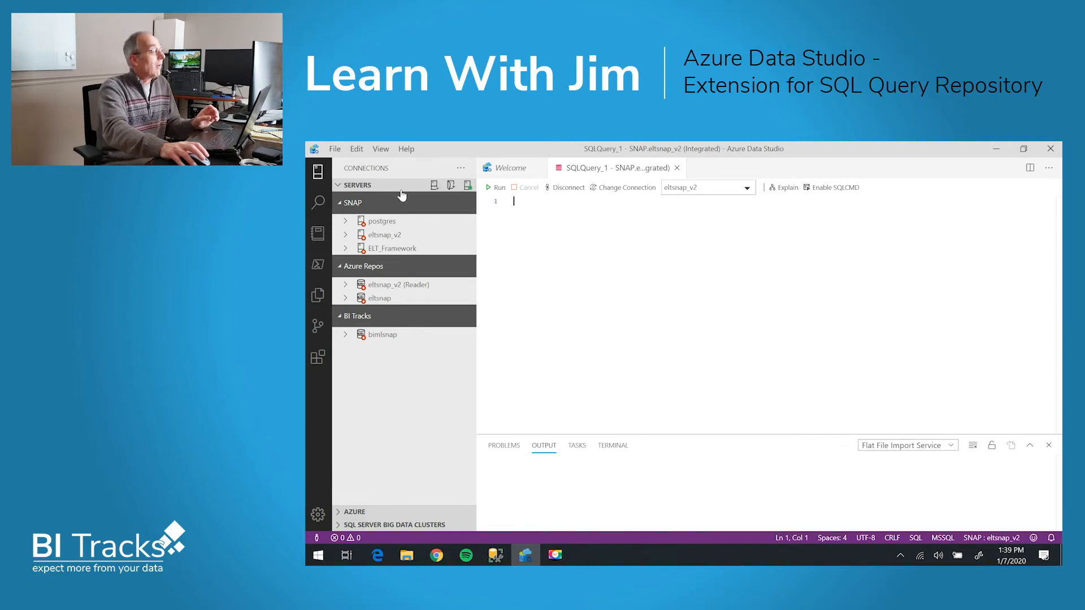
Launch eltSnap: Retrieve Query Dialog from the Command Palette.
left_click(380, 148)
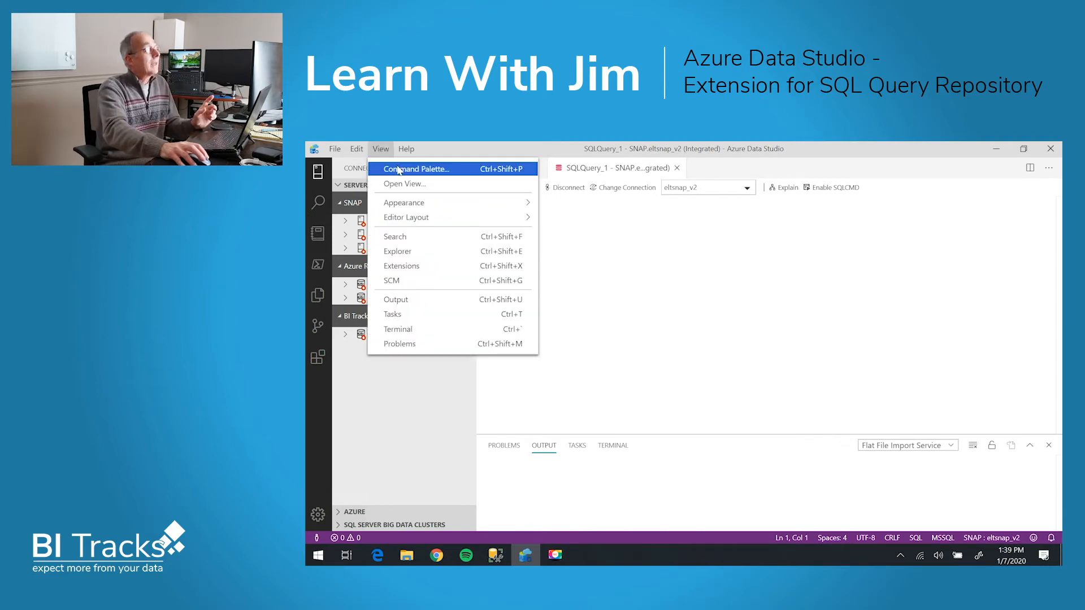
left_click(416, 169)
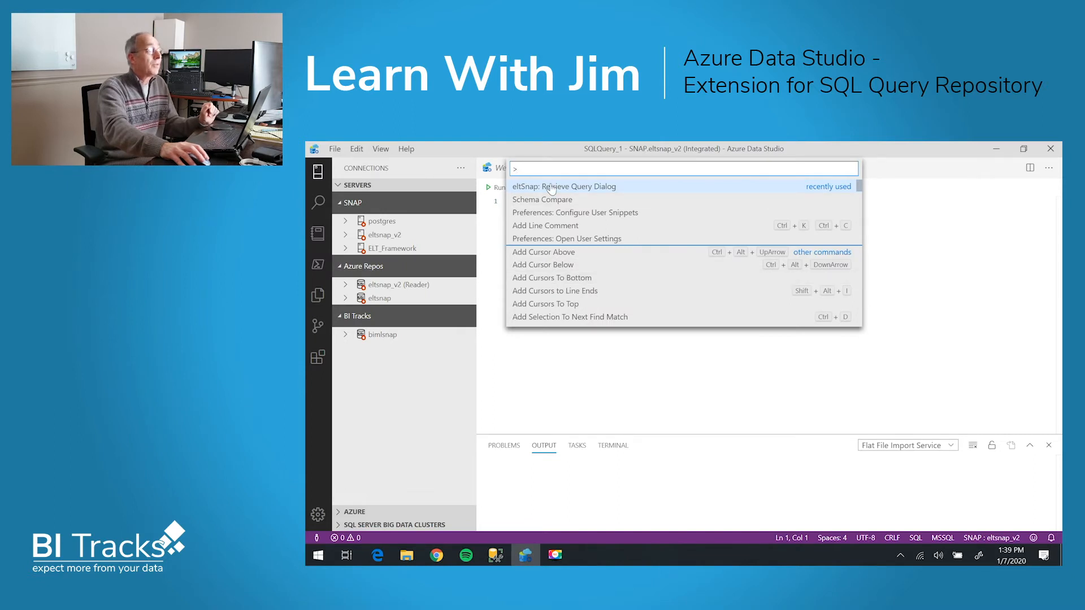
left_click(564, 187)
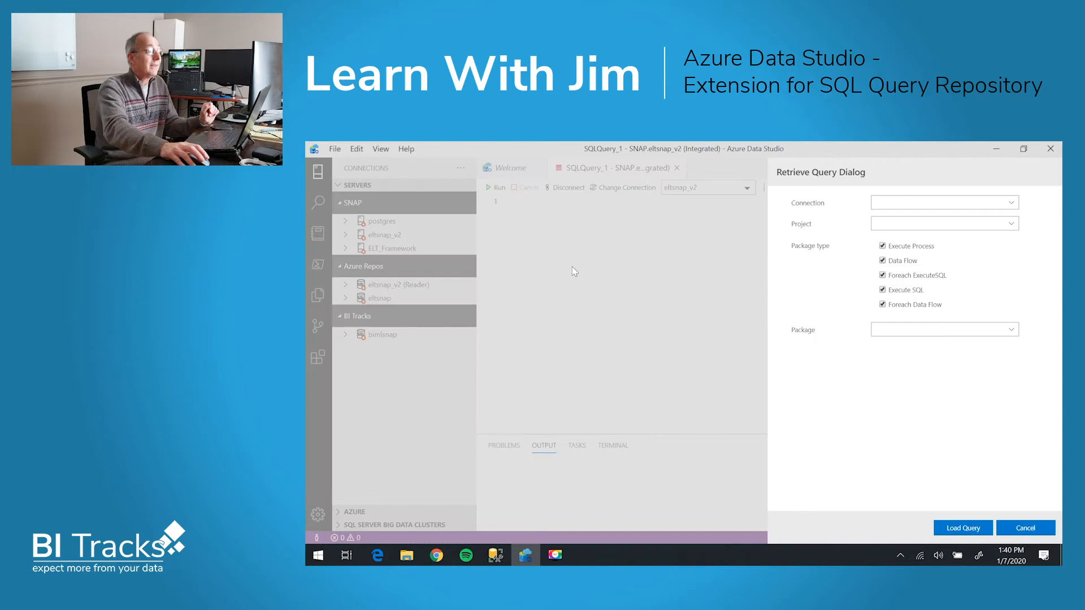
mouse_move(663, 395)
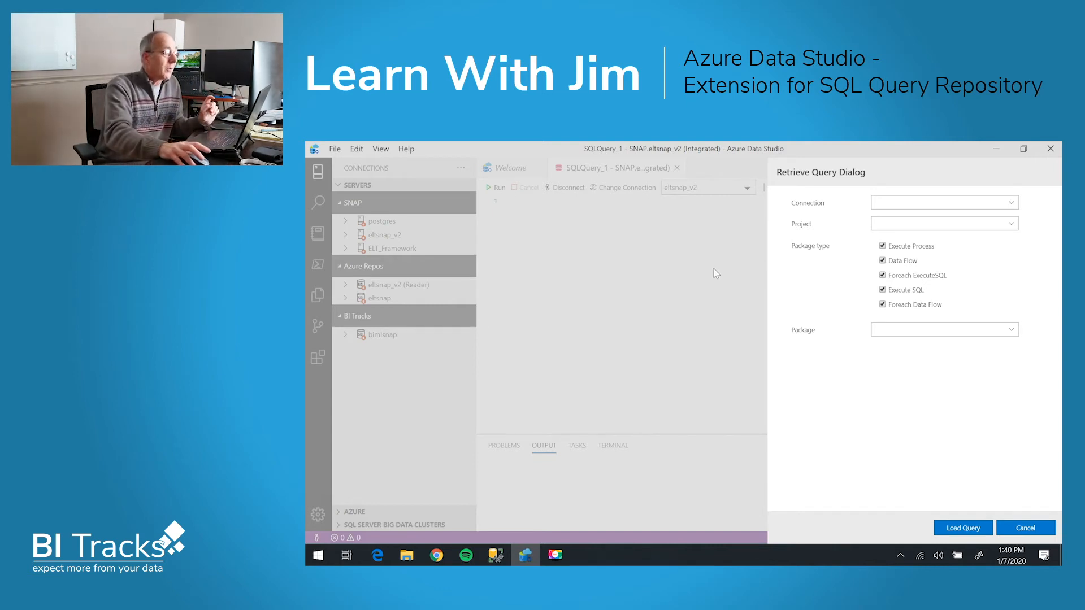
Select connection eltsnap_v2 | SNAP and package 'Execute SQL - Delete metadata rows for server'.
left_click(945, 202)
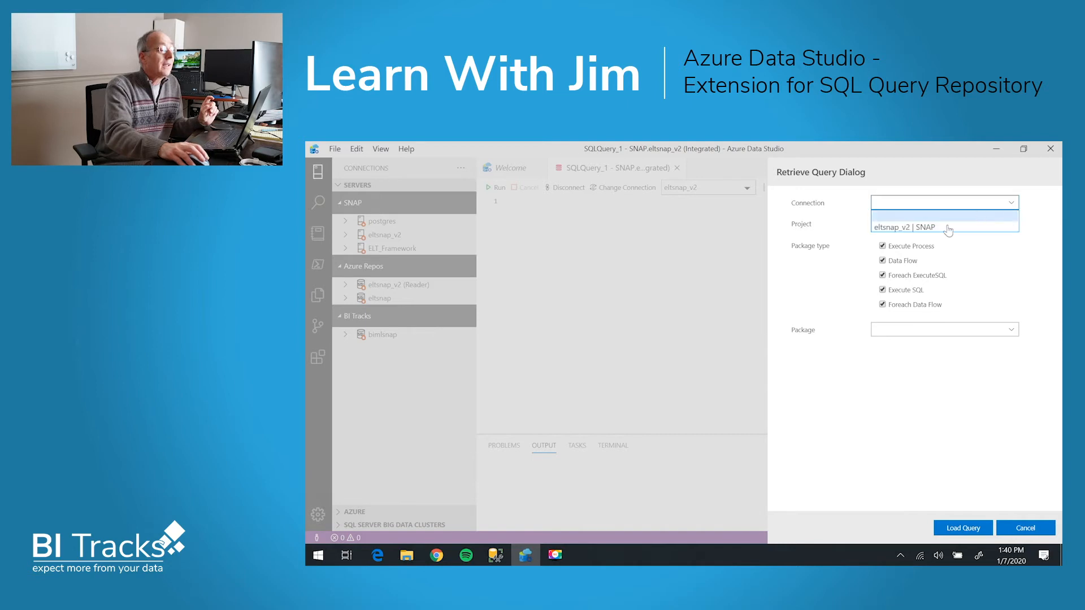
left_click(910, 226)
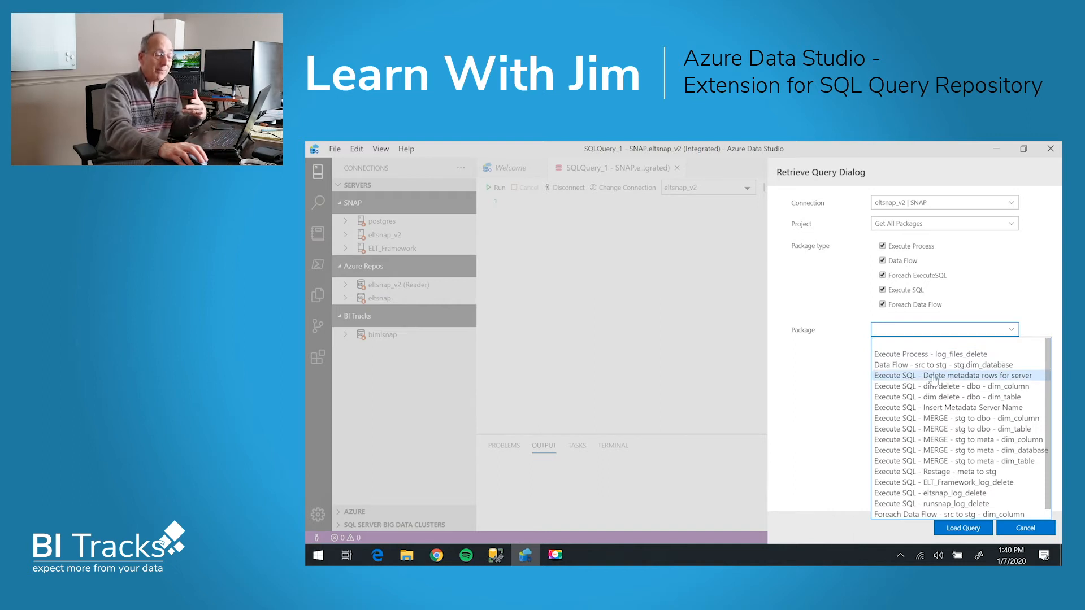
left_click(949, 375)
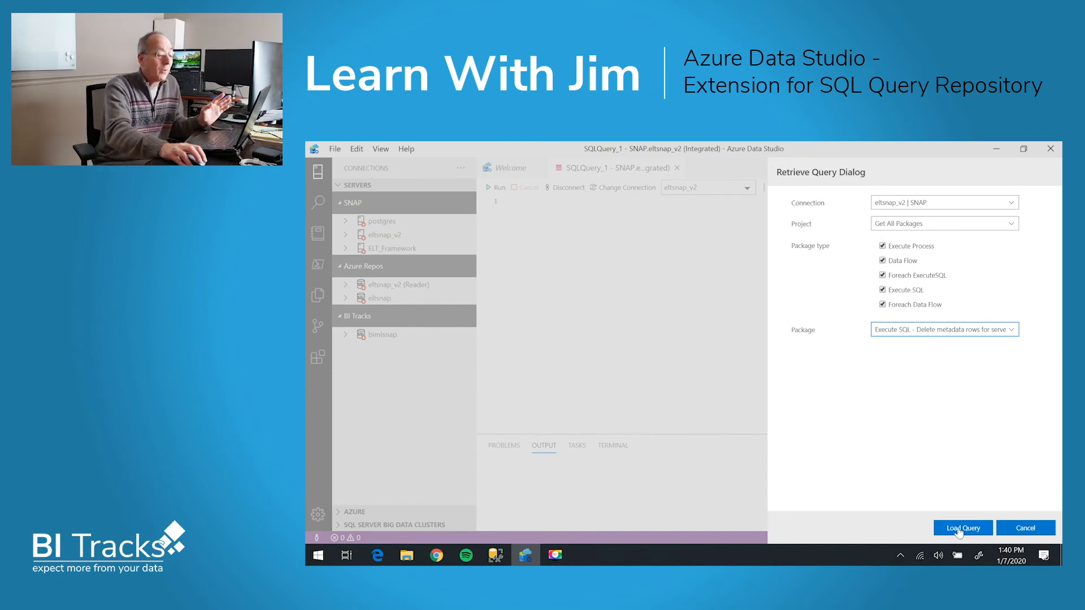
Load the package's DELETE statements into the editor with server name 'dev'.
left_click(963, 528)
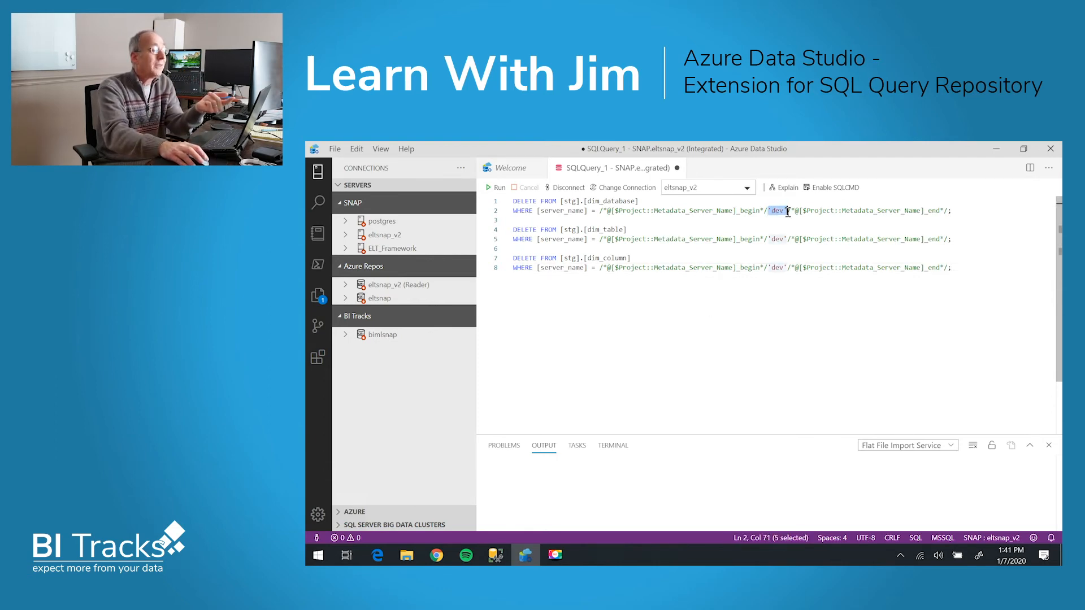
mouse_move(784, 395)
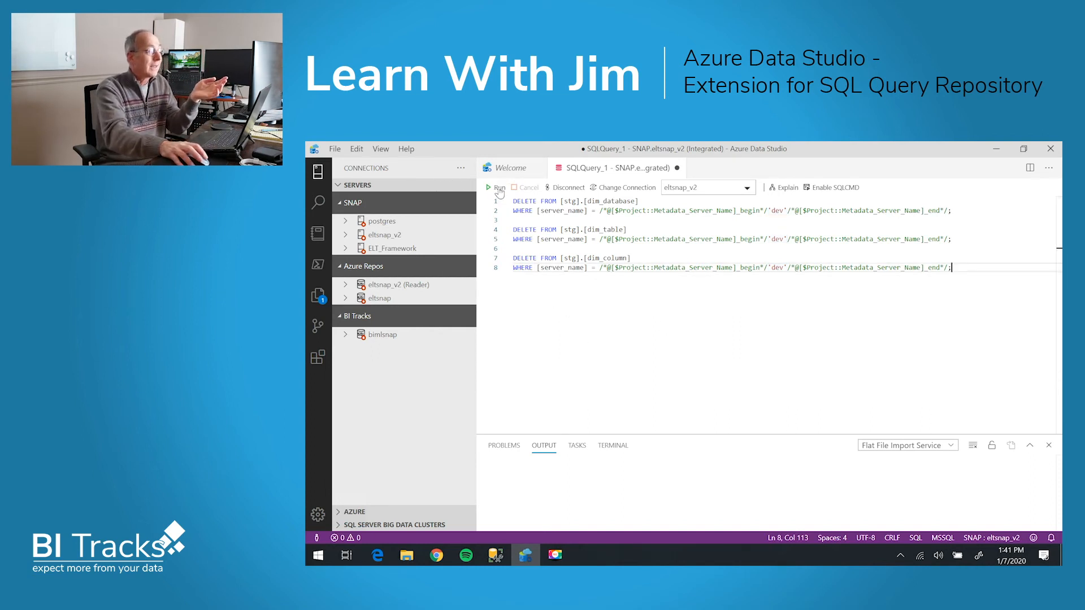
Run the three DELETE statements against eltsnap_v2, each affecting 0 rows.
left_click(488, 188)
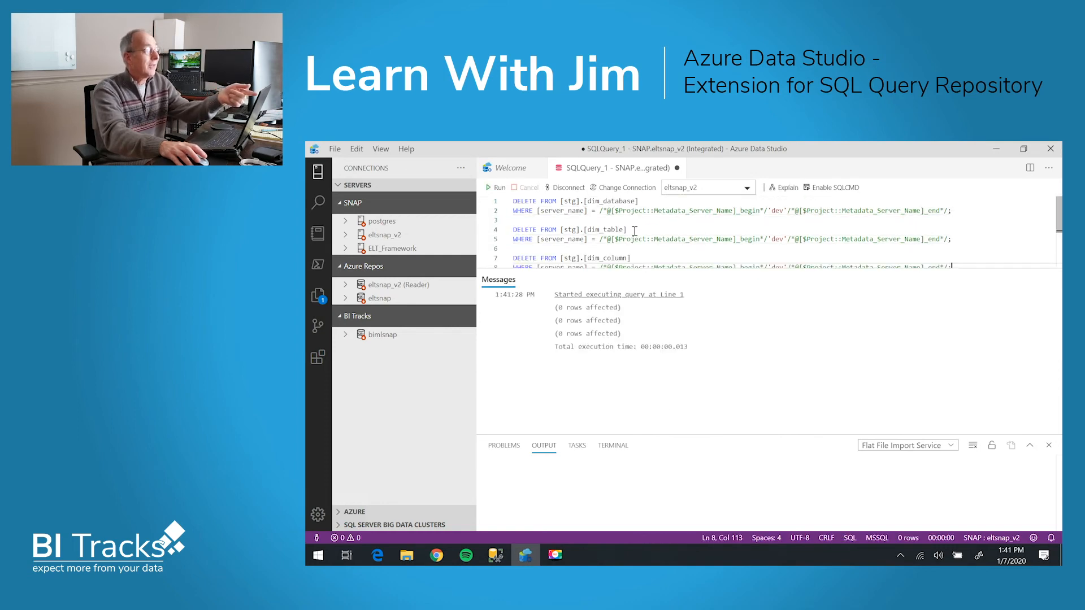
mouse_move(625, 324)
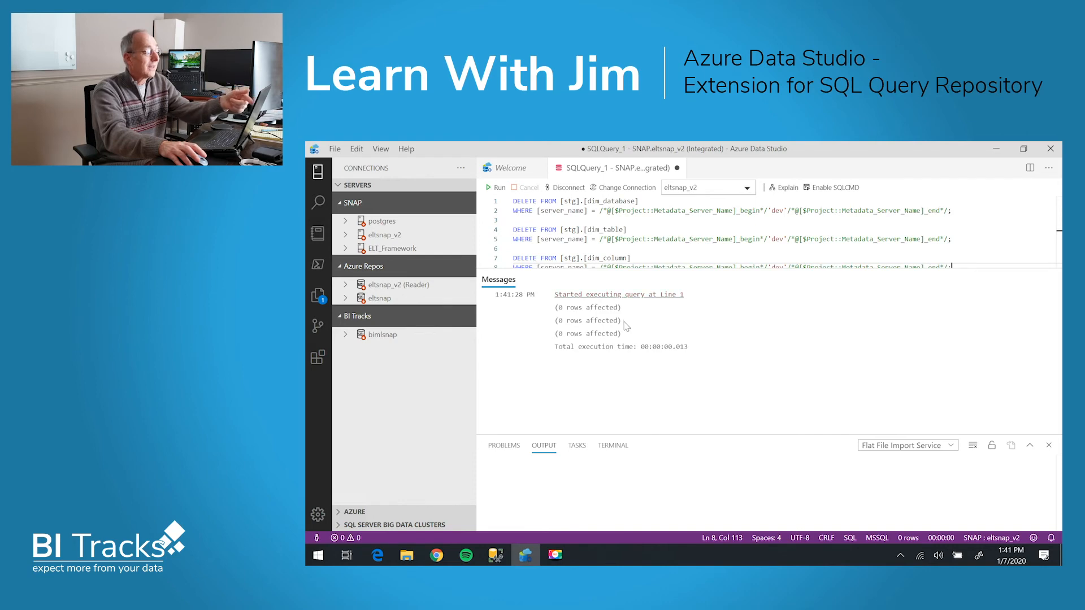